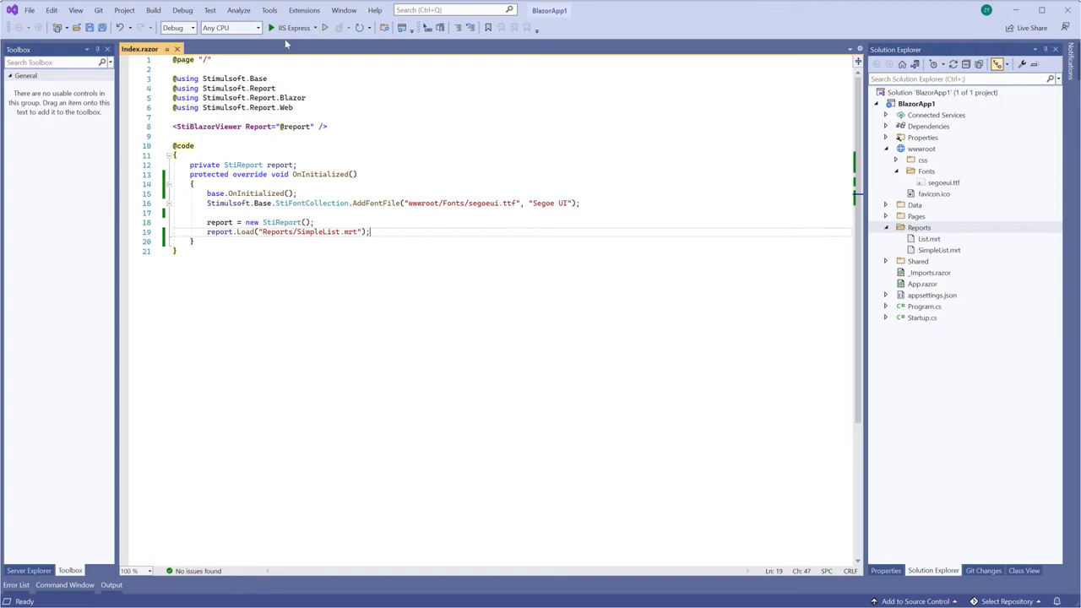
# Check the empty report, then create a ReportData folder in the BlazorApp1 project.
pyautogui.click(290, 27)
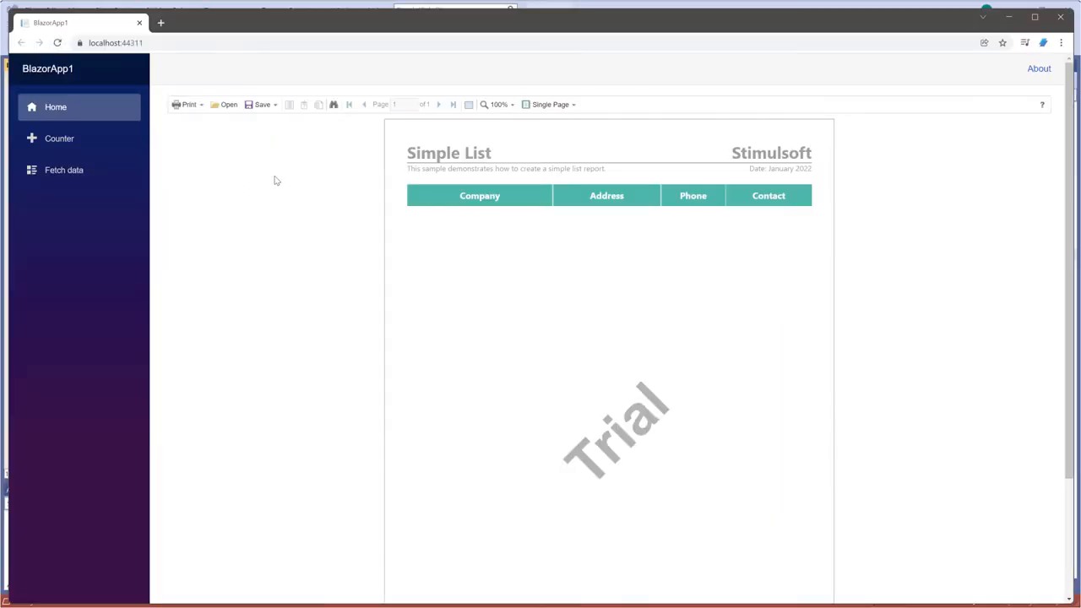
pyautogui.moveTo(910, 25)
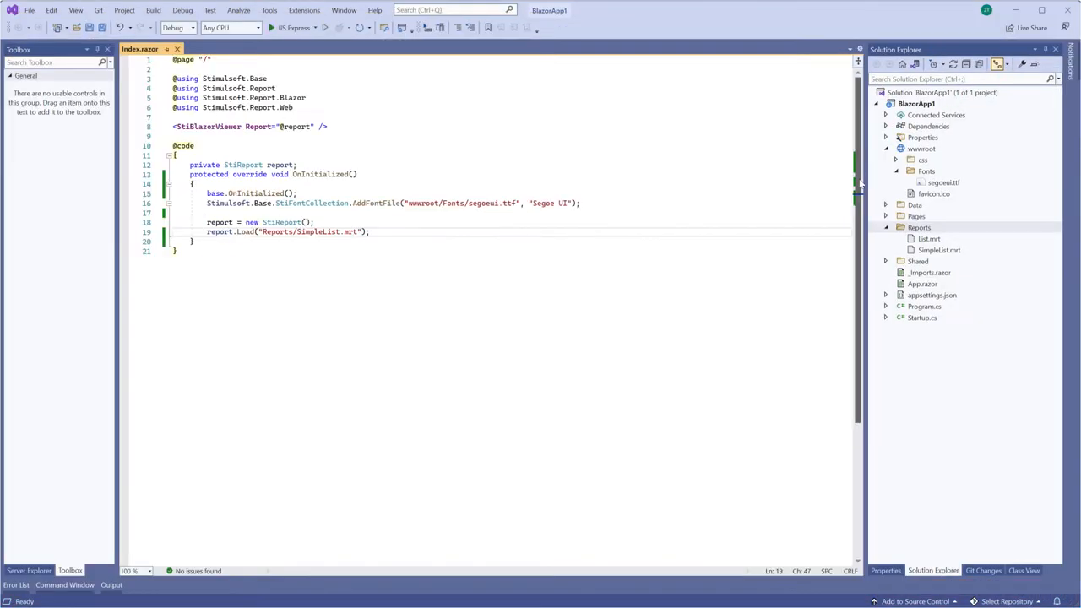
pyautogui.click(915, 103)
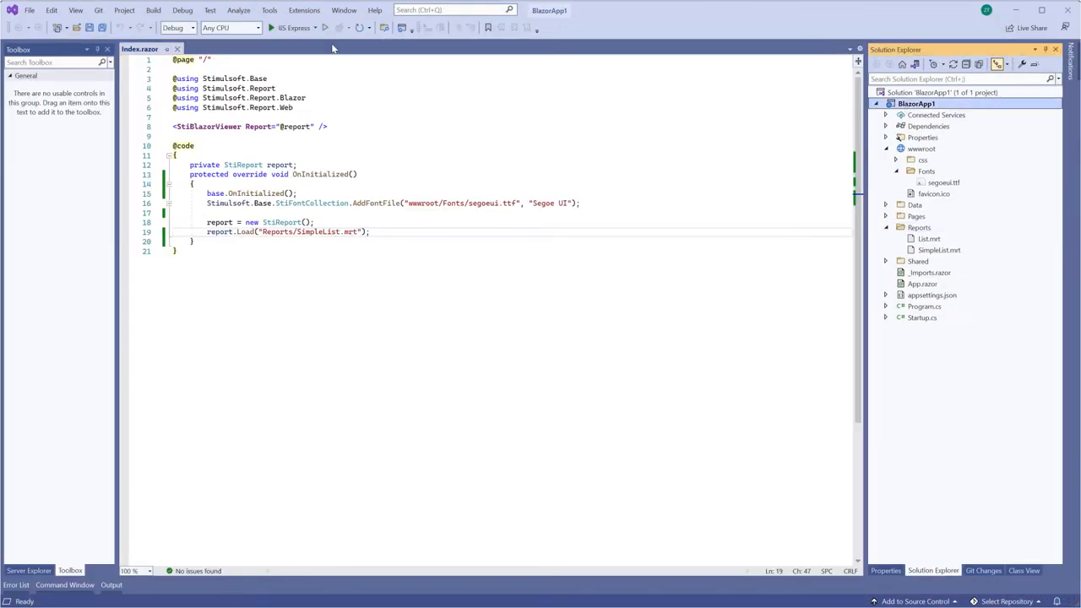
pyautogui.click(125, 10)
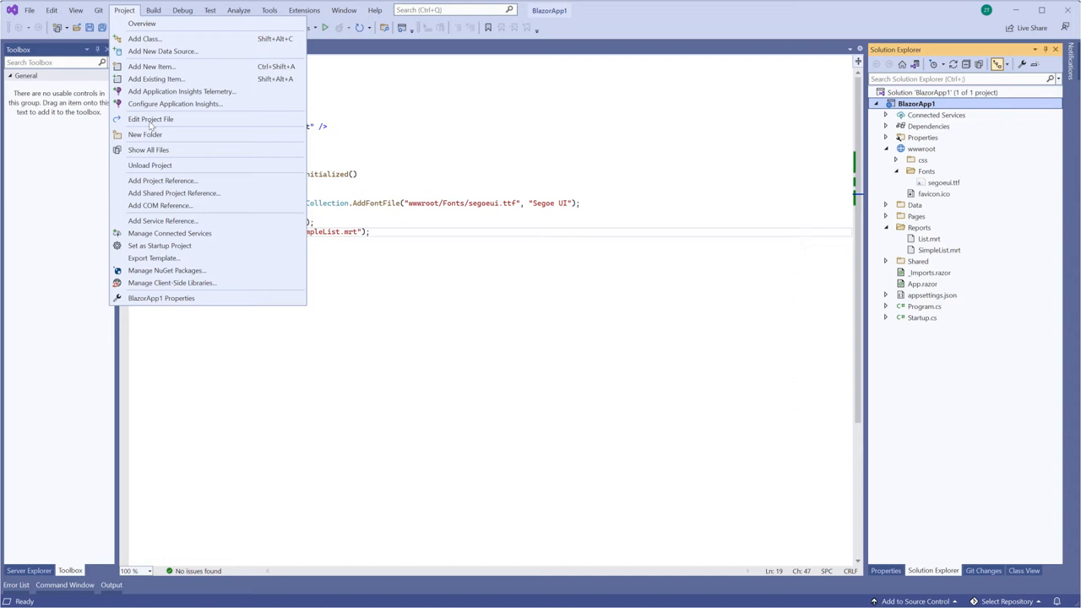
pyautogui.click(145, 135)
pyautogui.write('ReportData')
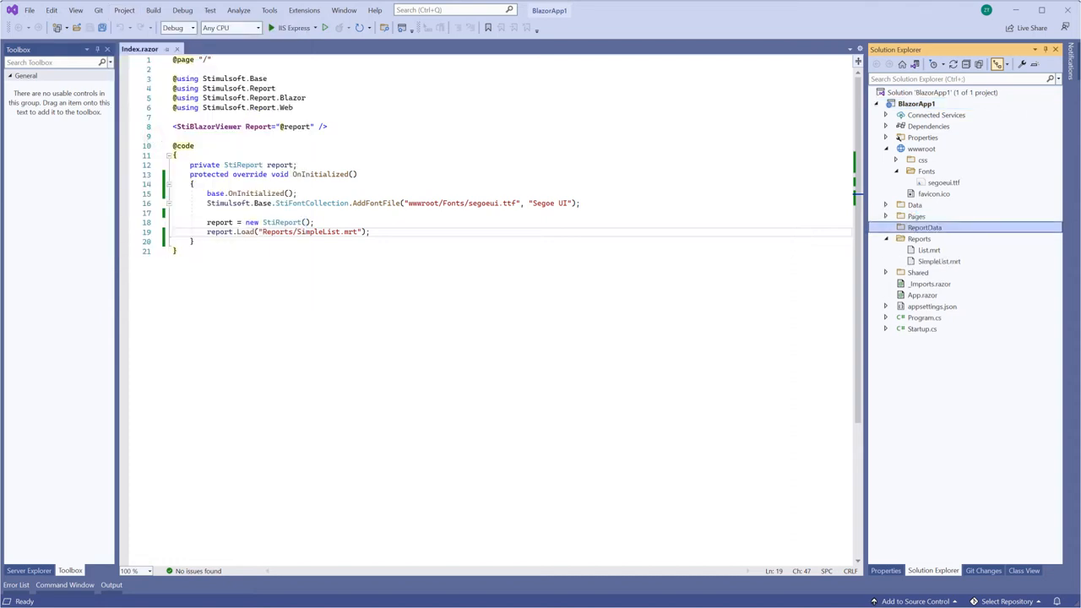
# Add the existing Demo.xml file into the ReportData folder.
pyautogui.click(125, 10)
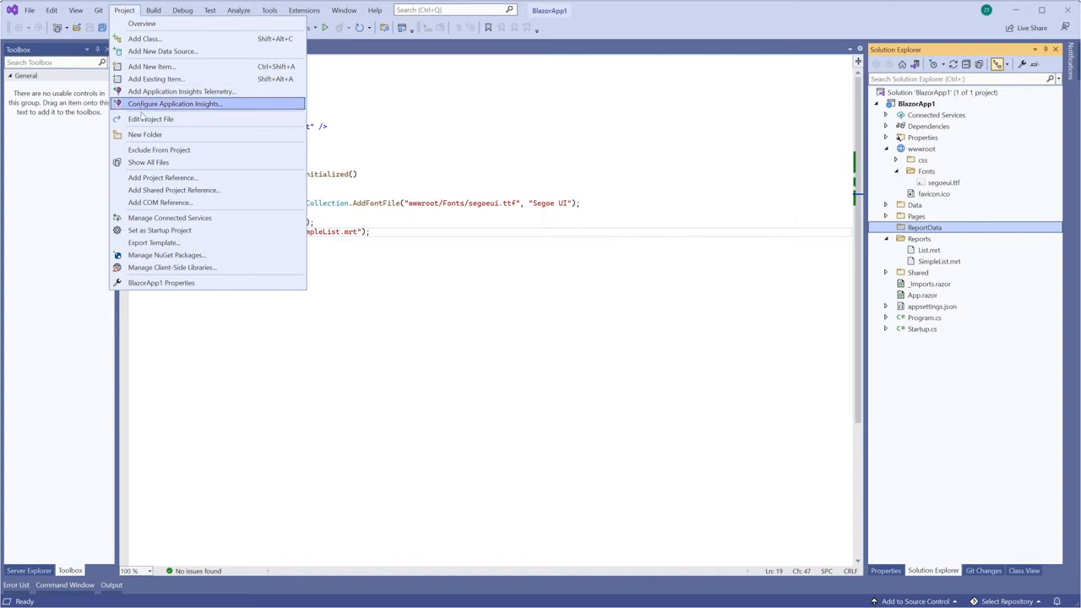
pyautogui.click(155, 79)
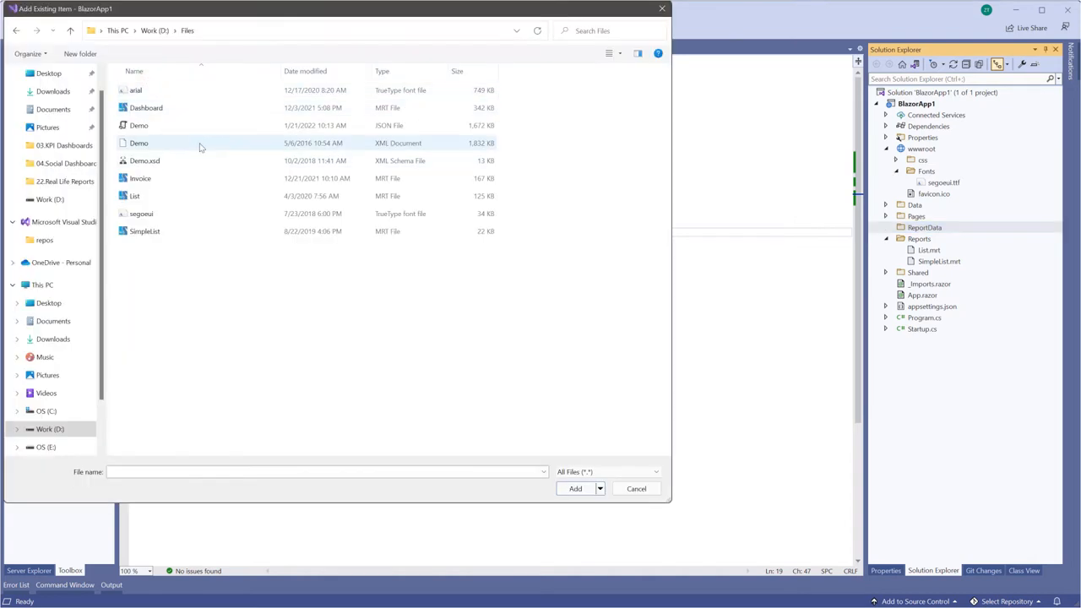
pyautogui.moveTo(196, 142)
pyautogui.write('var data = new System')
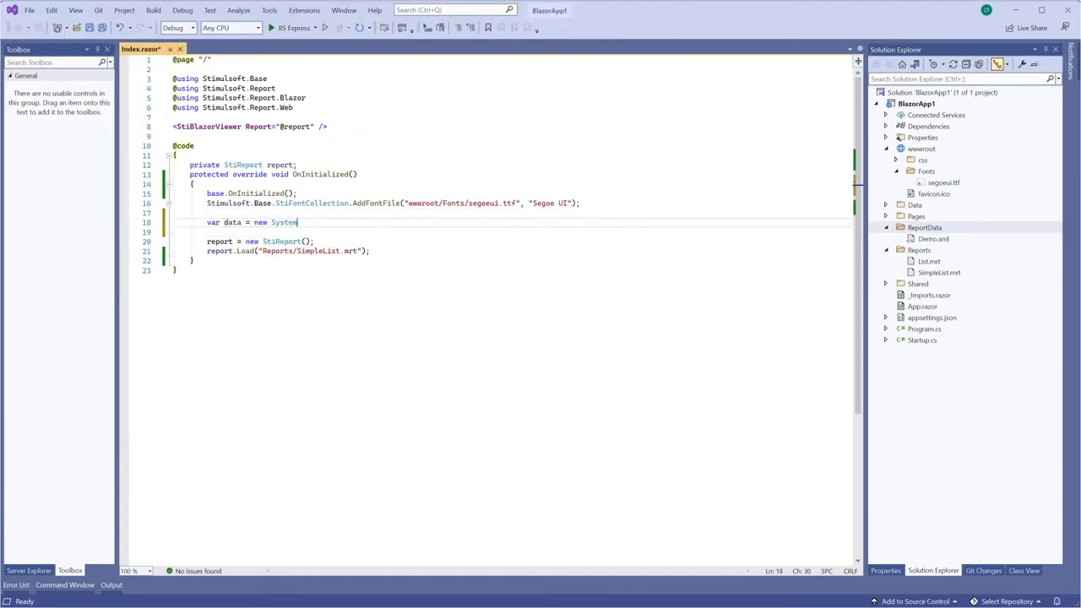
# Load ReportData/Demo.xml into a DataSet, clear the report's databases and register it as "Demo".
pyautogui.write('.Data.DataSet();')
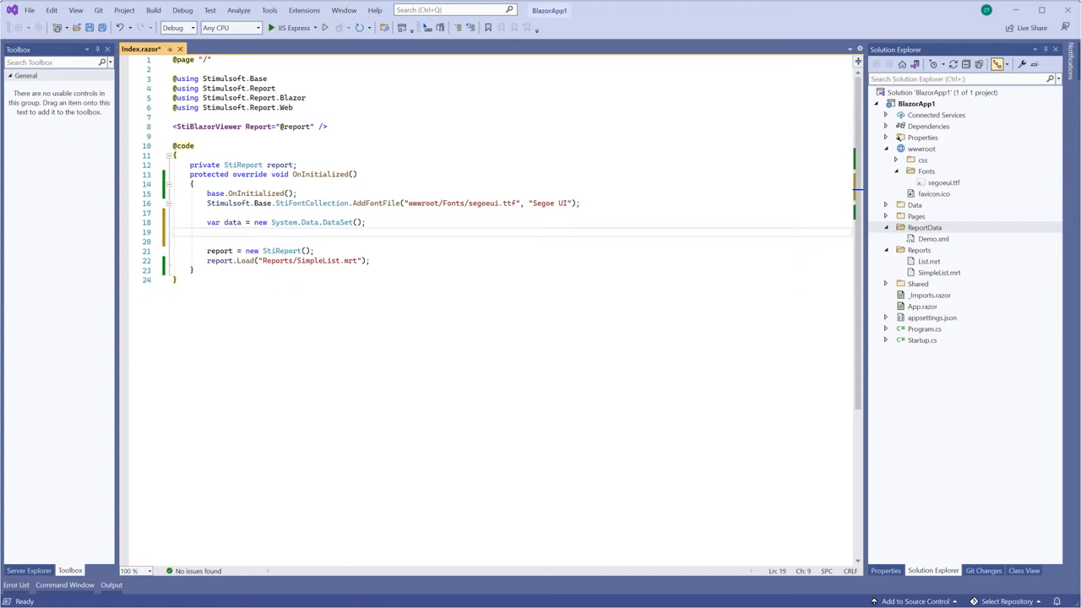
pyautogui.write('data.ReadXml("ReportData/Demo.xml");')
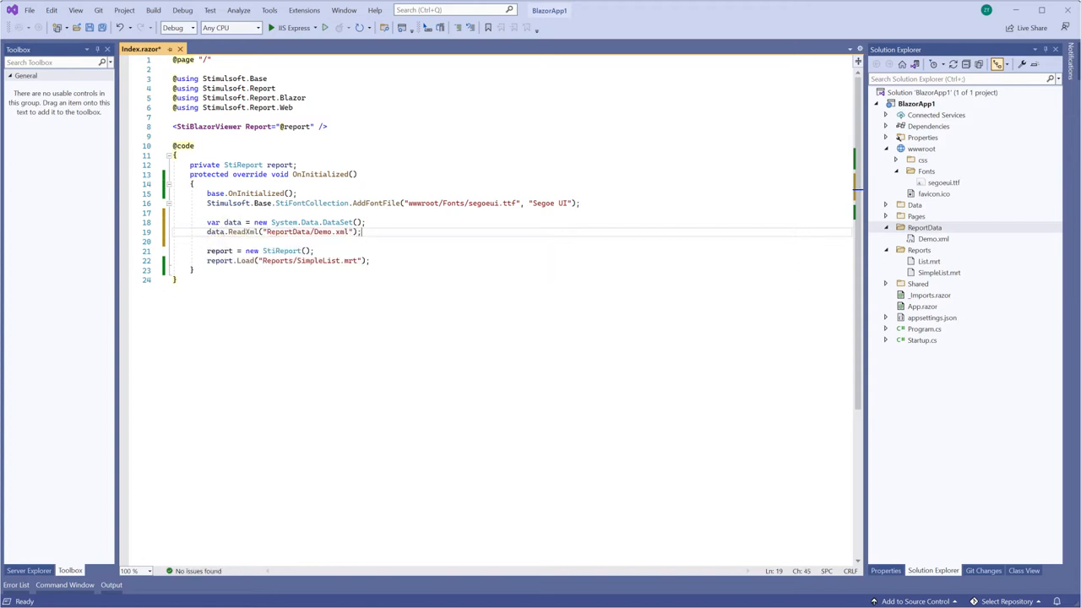
pyautogui.write('report.Dictionary.Databases.Clear();')
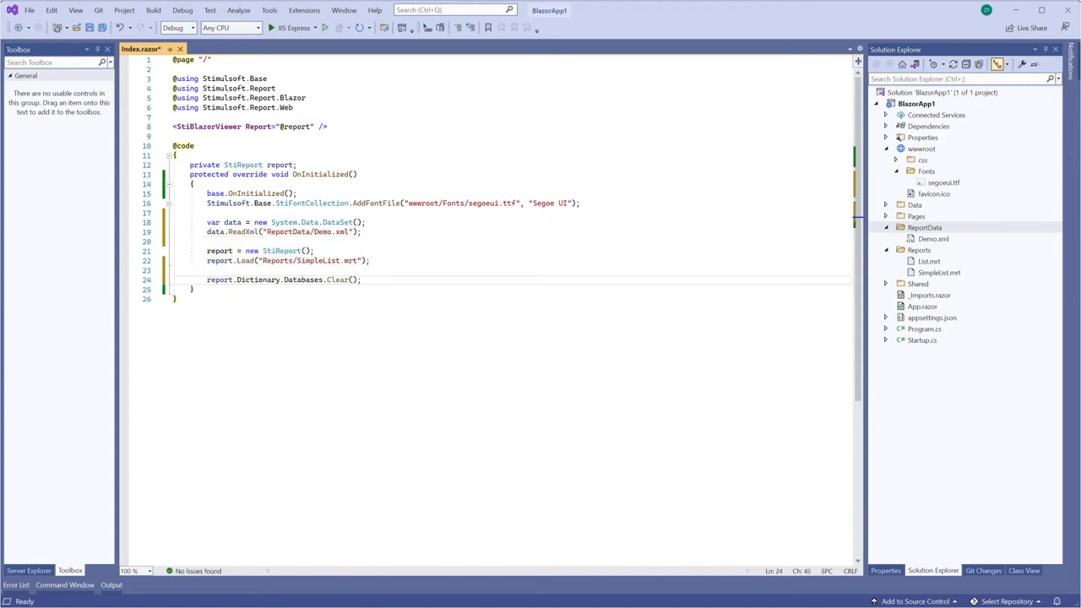
pyautogui.write('report.RegData("Demo", data);')
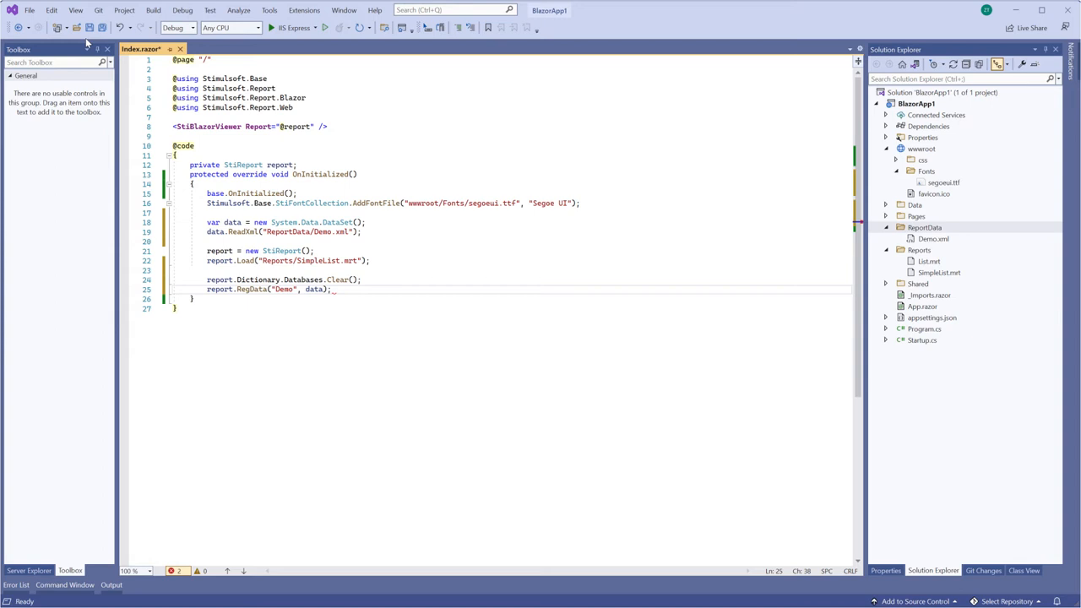
# Switch the DataSet source to ReportData/Demo.json via StiJsonToDataSetConverterV2 and run the app.
pyautogui.press('ctrl+s')
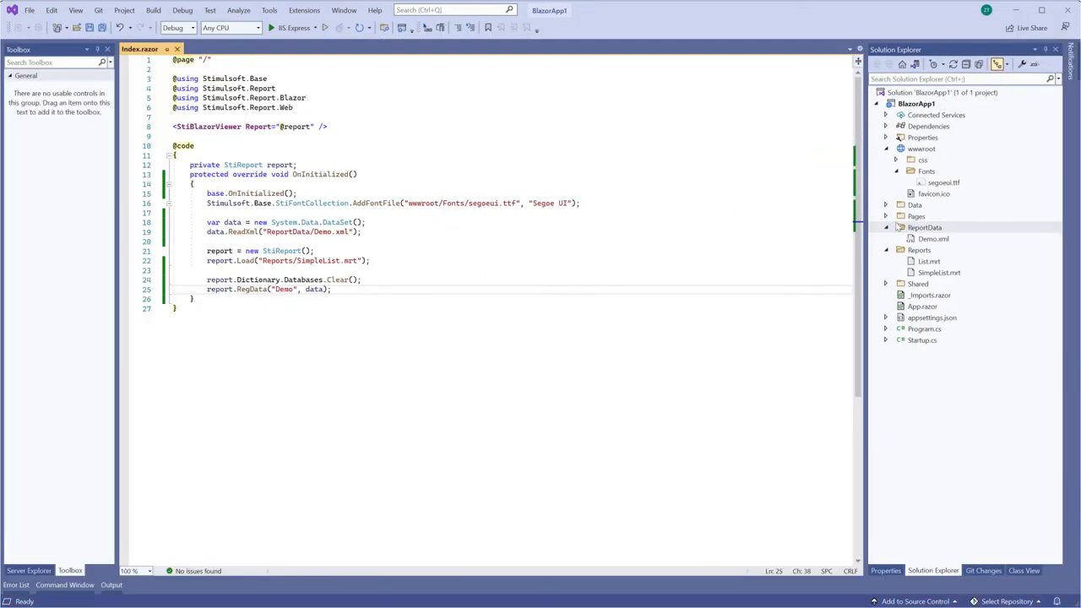
pyautogui.click(924, 226)
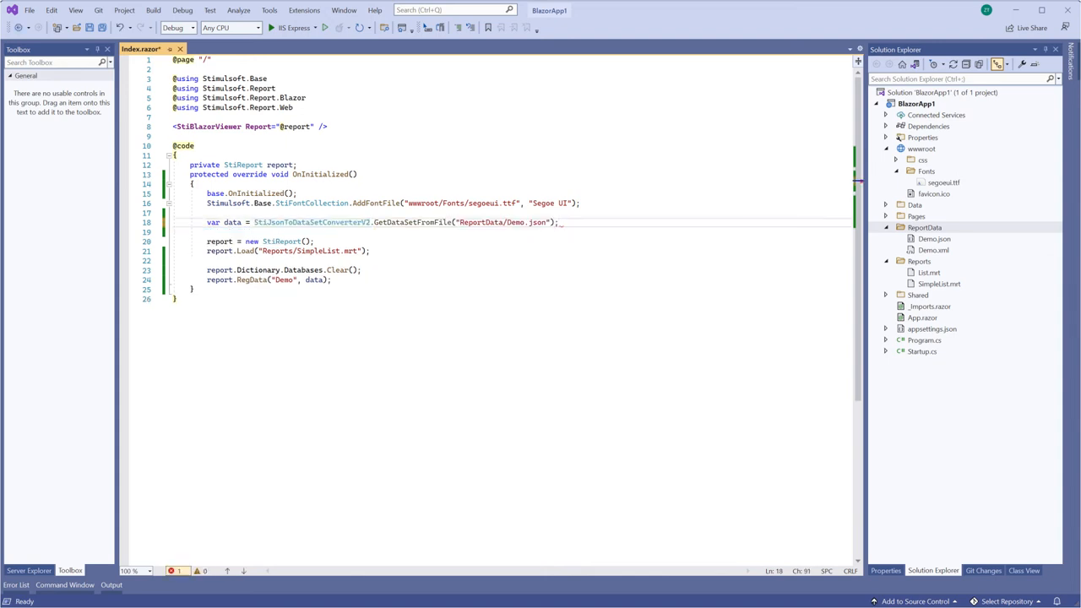
pyautogui.click(324, 27)
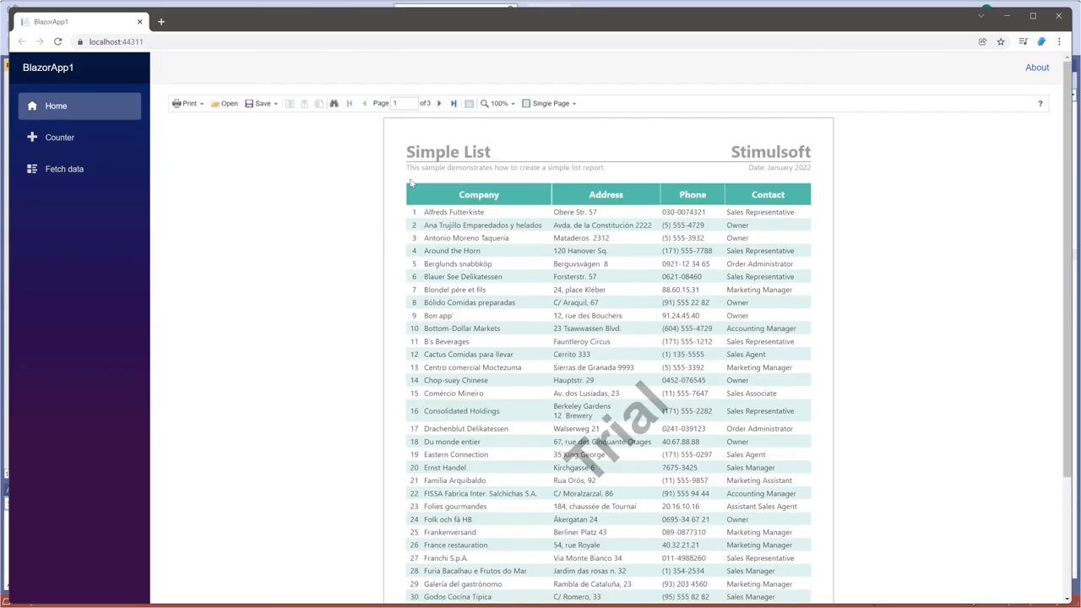
# Page through the Simple List report's company rows to the last page and back.
pyautogui.click(350, 103)
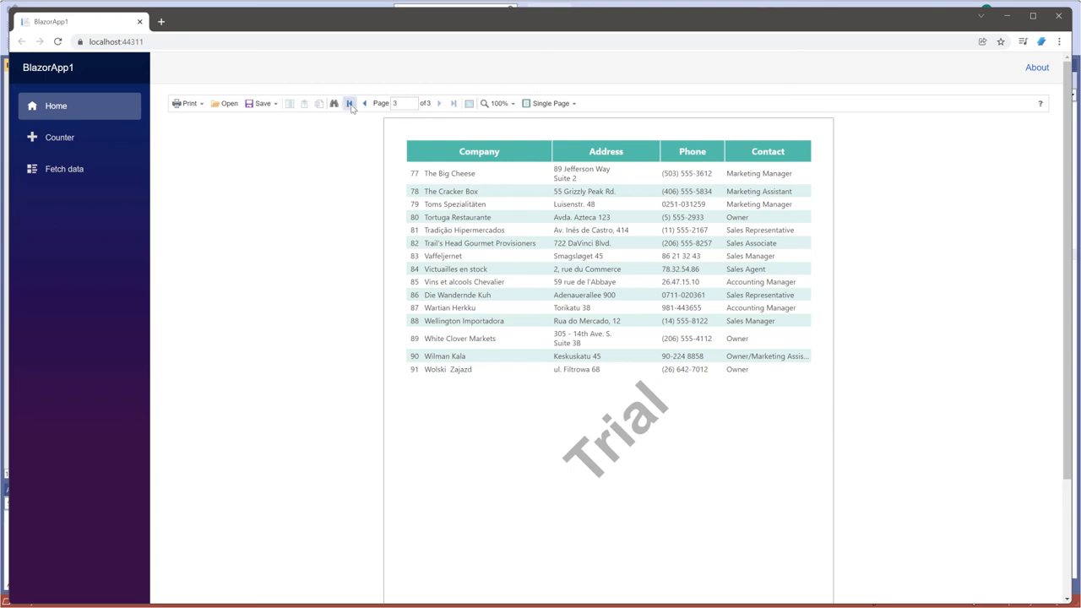
pyautogui.click(350, 103)
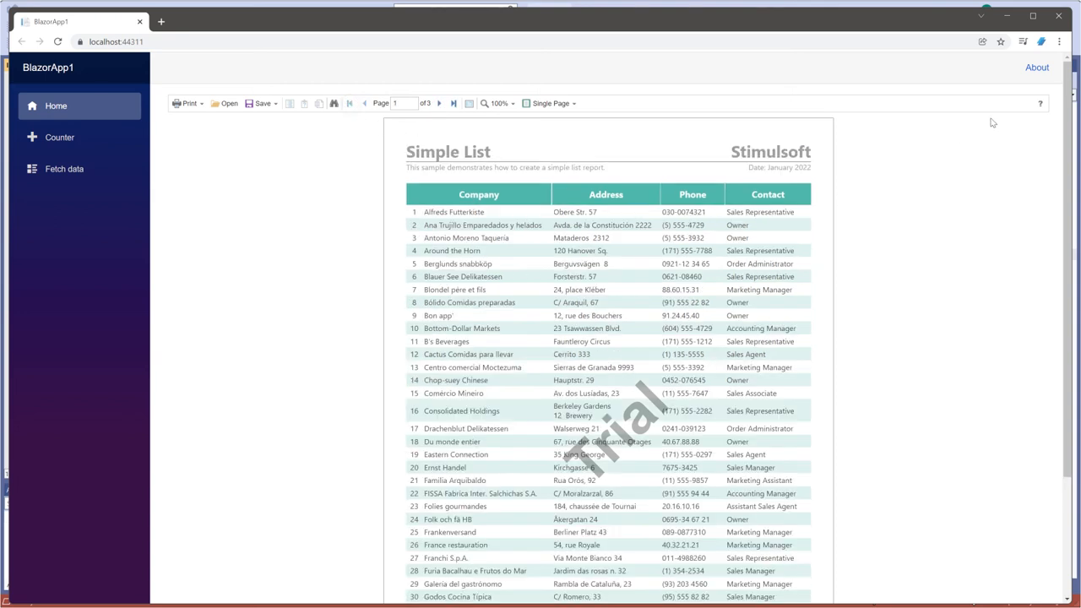